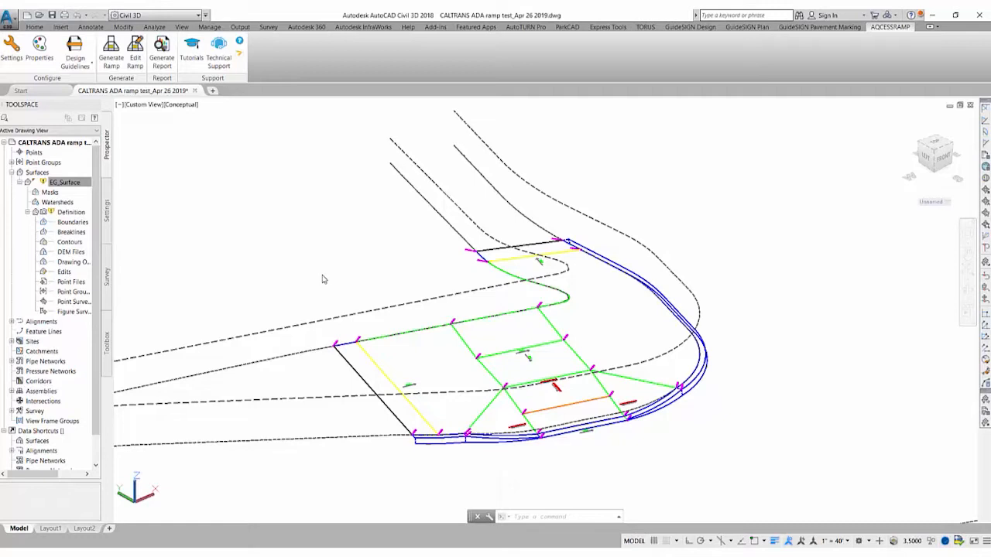
{"action": "mouse_move", "coordinate": [316, 275]}
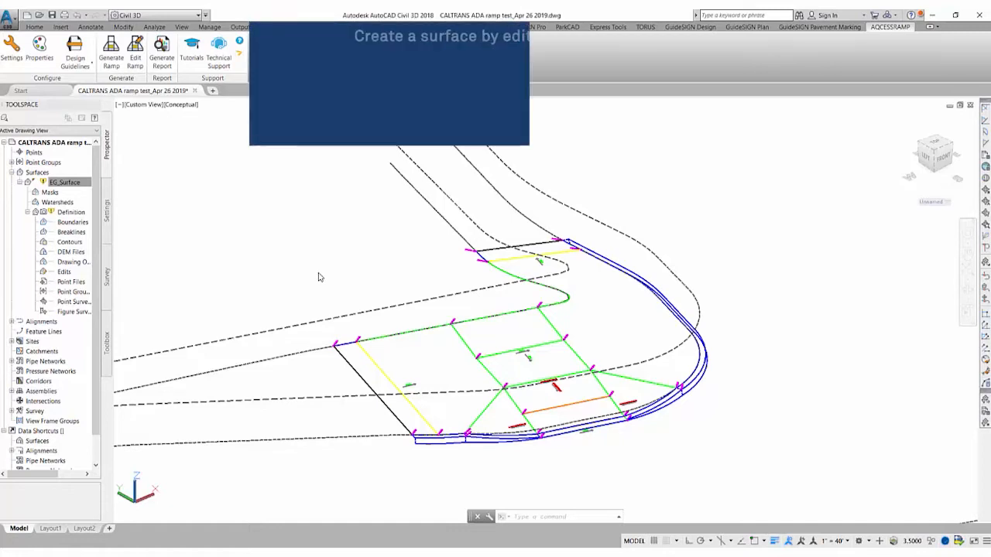
{"action": "mouse_move", "coordinate": [136, 47]}
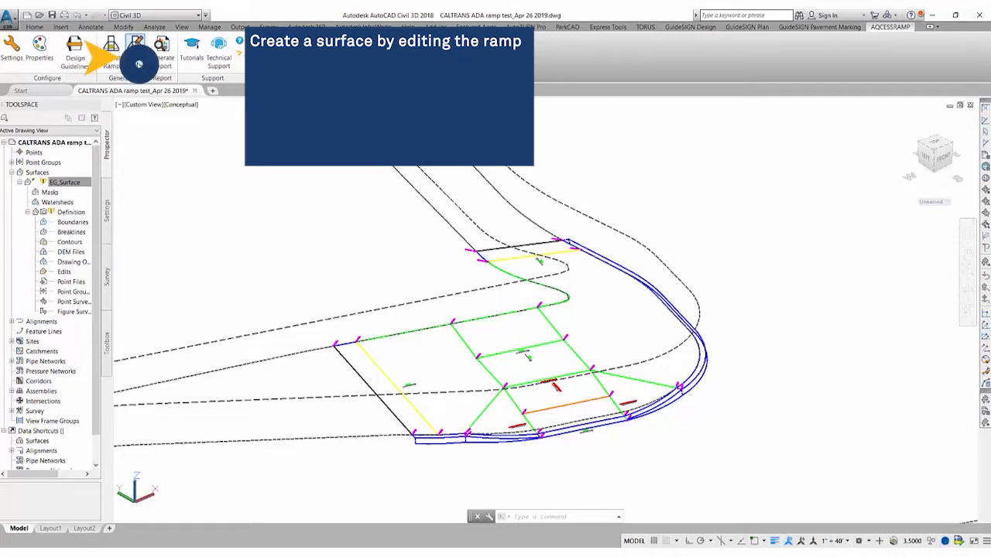
Step: Edit the curb ramp with Generate Surface enabled, creating a new ramp surface under Surfaces
{"action": "left_click", "coordinate": [135, 48]}
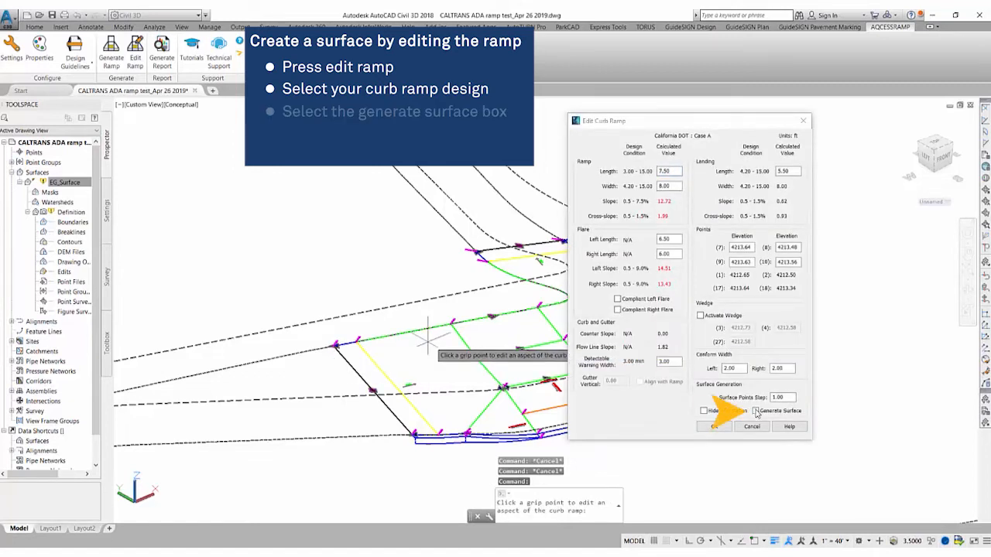
{"action": "left_click", "coordinate": [752, 411]}
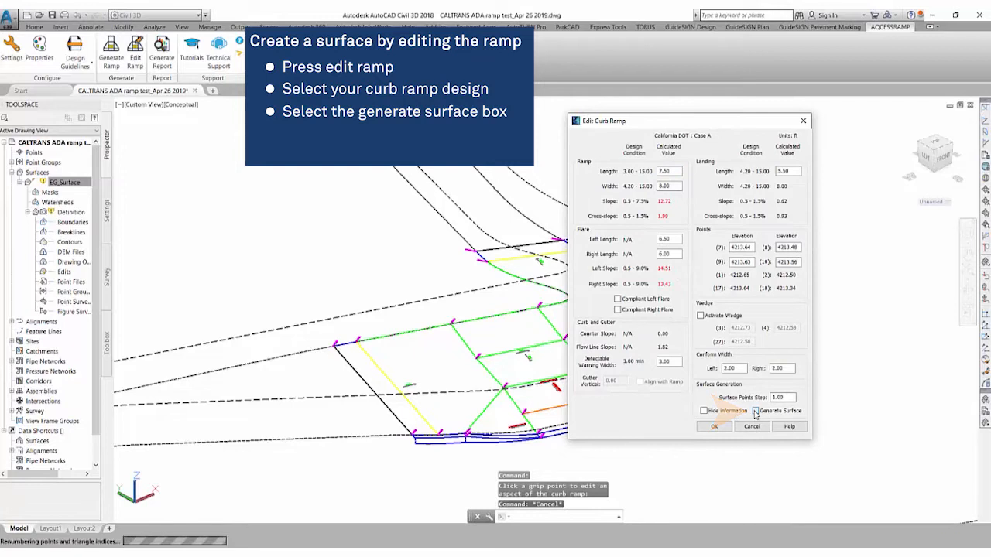
{"action": "left_click", "coordinate": [755, 411]}
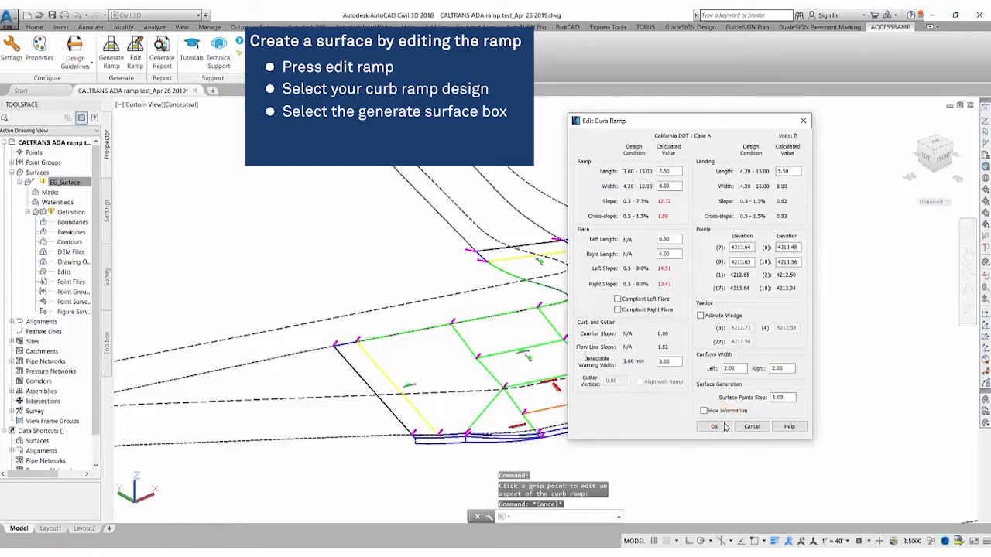
{"action": "left_click", "coordinate": [712, 427]}
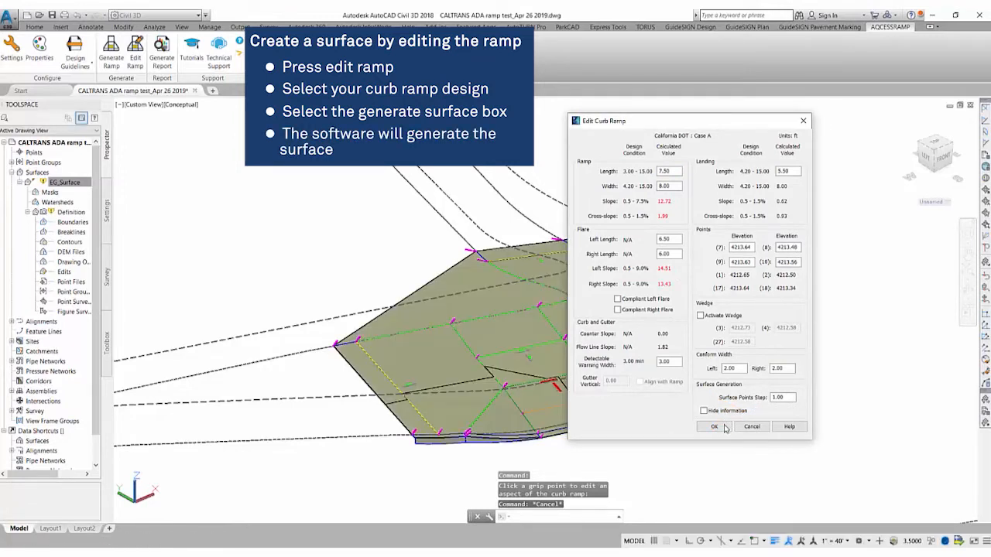
{"action": "left_click", "coordinate": [711, 427]}
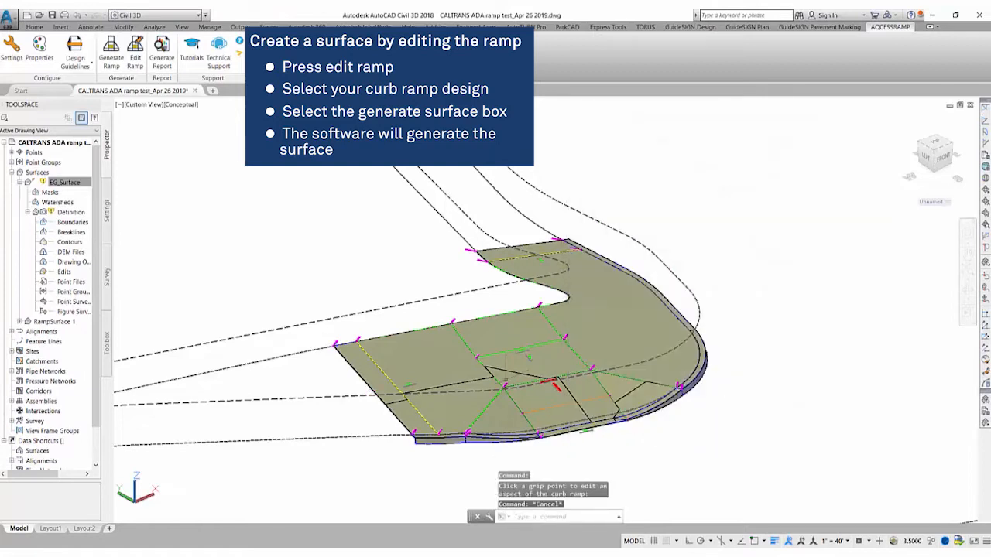
{"action": "left_click", "coordinate": [65, 183]}
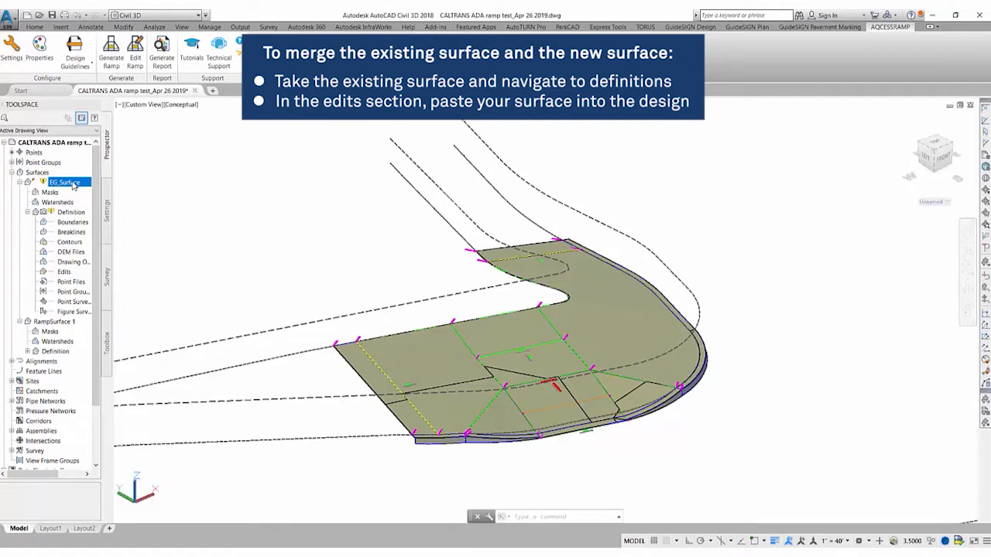
Step: Add a Paste Surface edit to EG_Surface's definition using RampSurface 1
{"action": "right_click", "coordinate": [72, 212]}
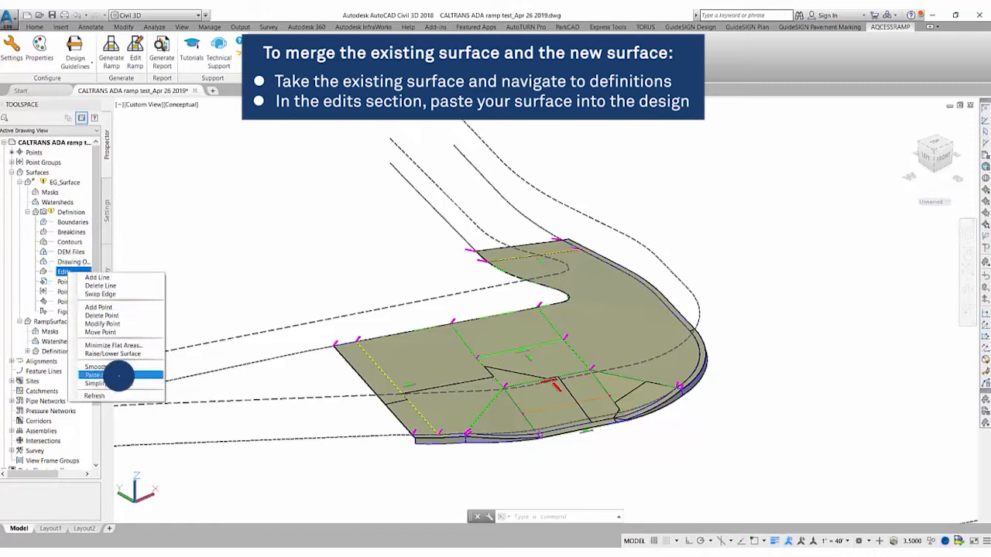
{"action": "left_click", "coordinate": [91, 375]}
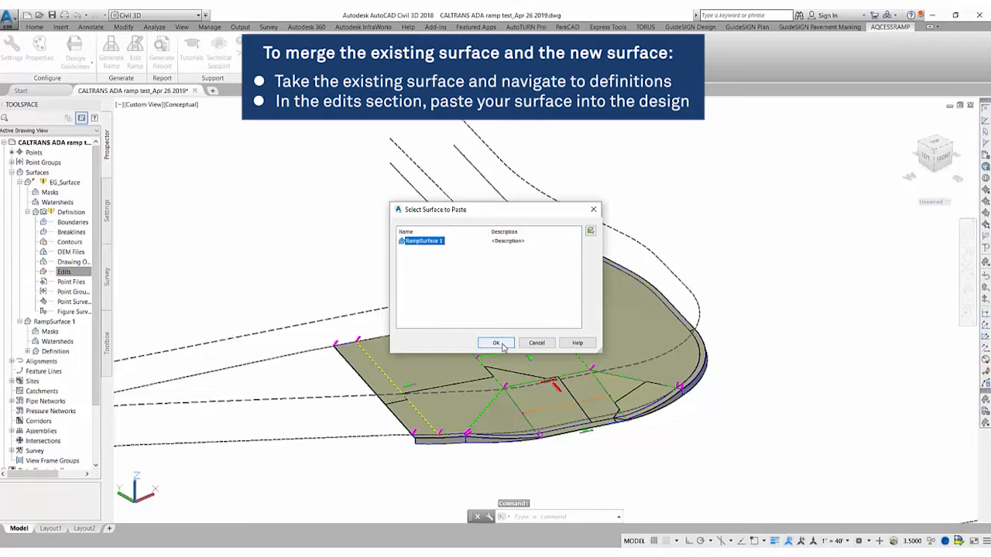
{"action": "left_click", "coordinate": [495, 344]}
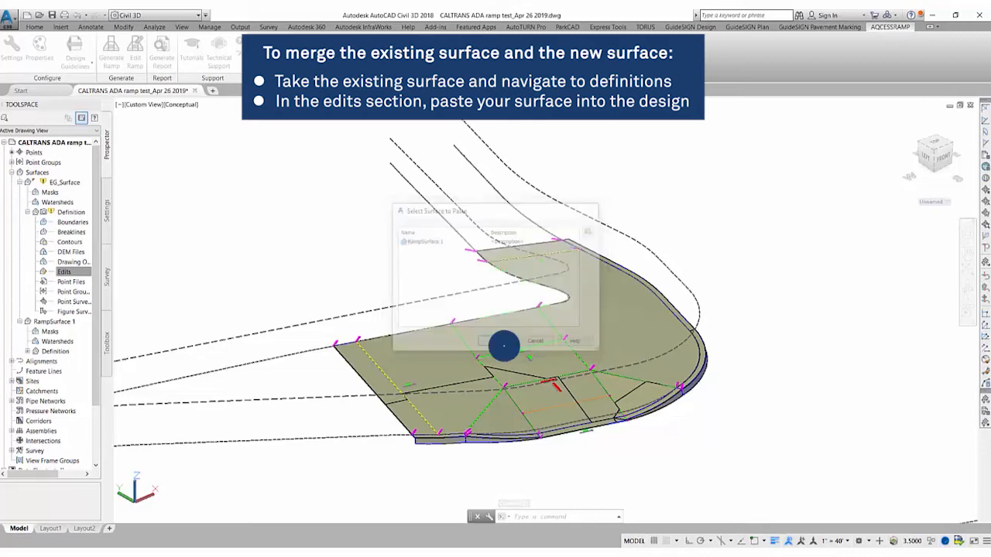
{"action": "left_click", "coordinate": [503, 341]}
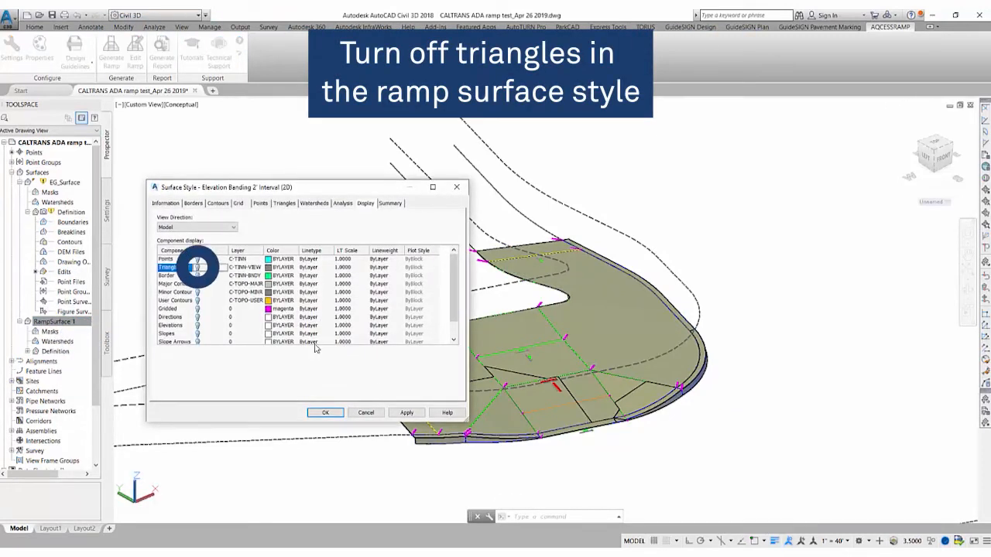
Step: Turn Triangles off in the ramp surface style and on for the existing ground surface style
{"action": "left_click", "coordinate": [325, 411]}
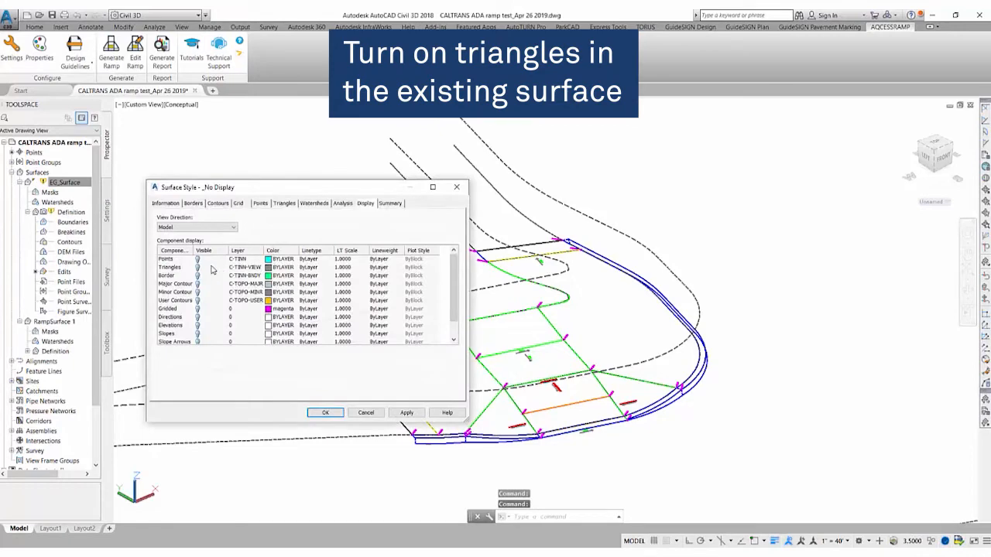
{"action": "left_click", "coordinate": [405, 412]}
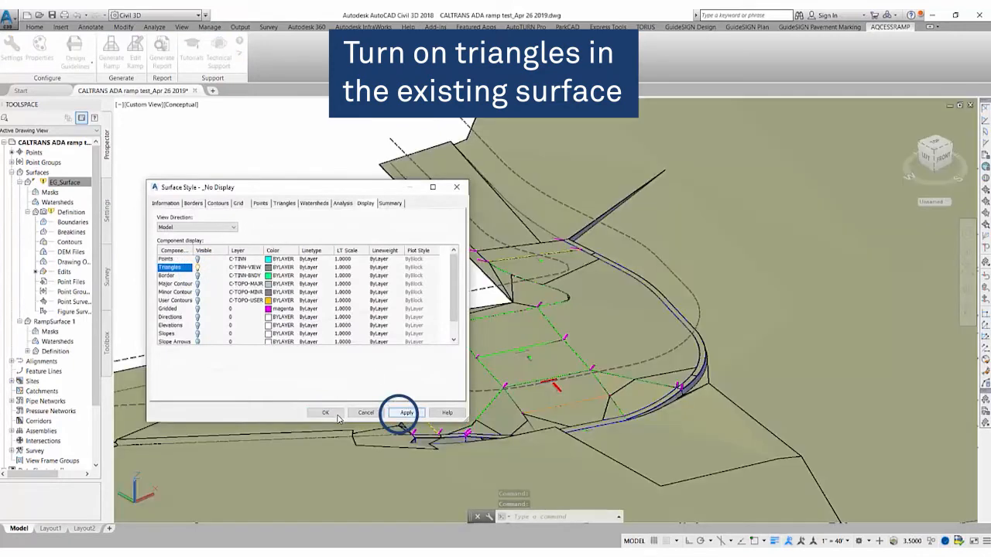